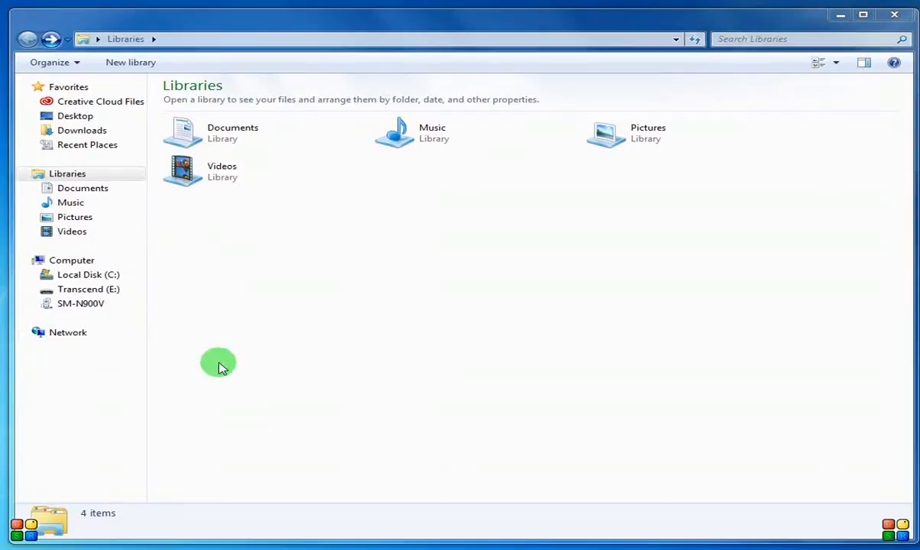
pyautogui.moveTo(268, 275)
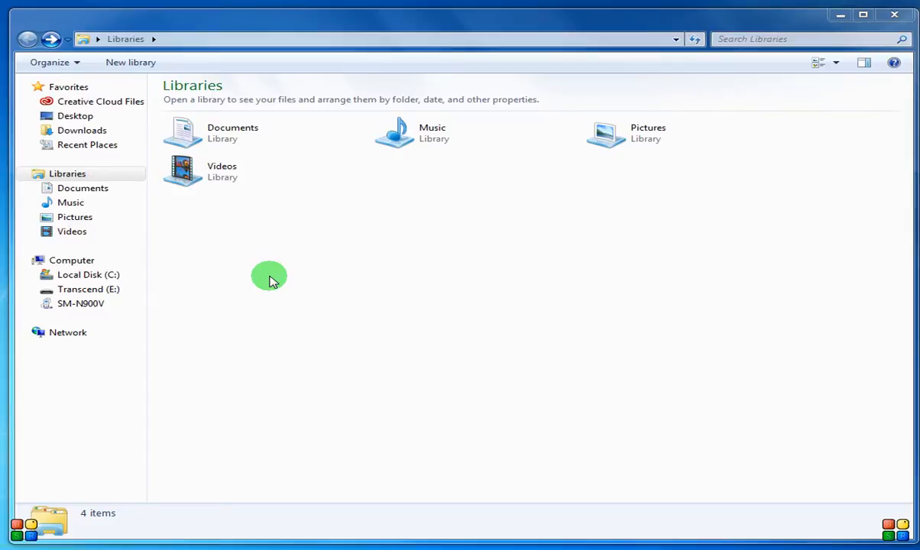
pyautogui.moveTo(278, 273)
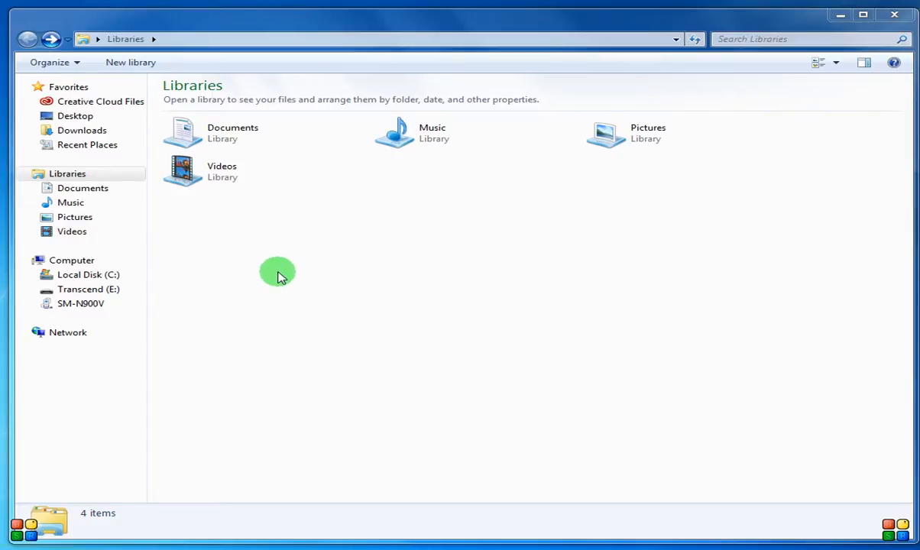
pyautogui.moveTo(301, 269)
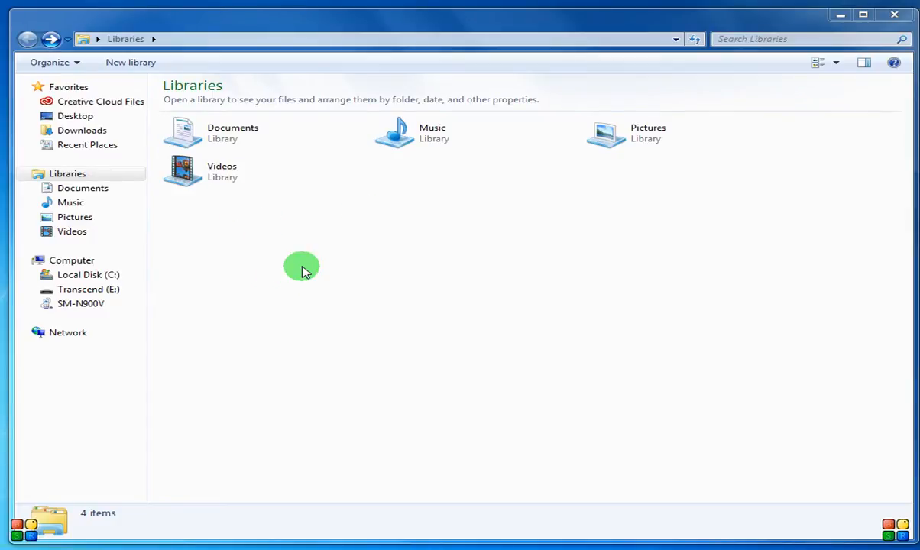
pyautogui.moveTo(294, 273)
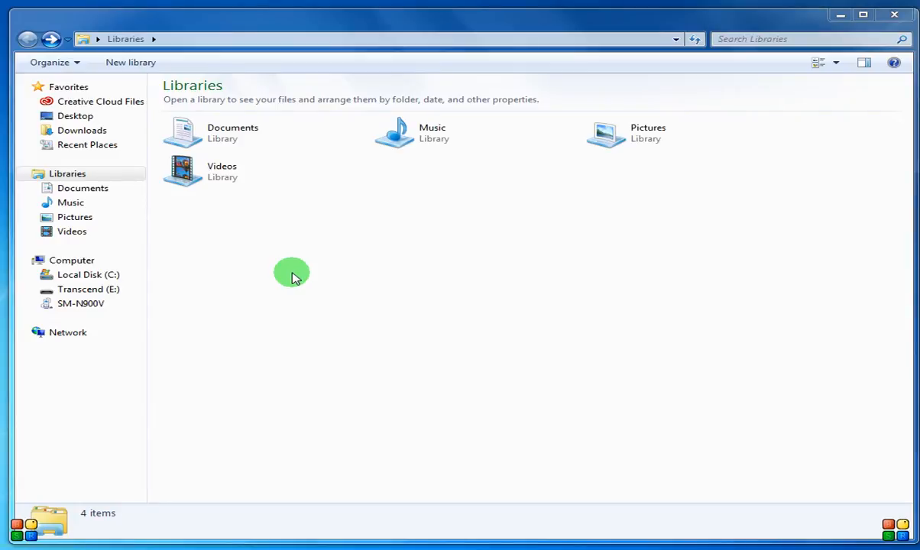
pyautogui.moveTo(326, 256)
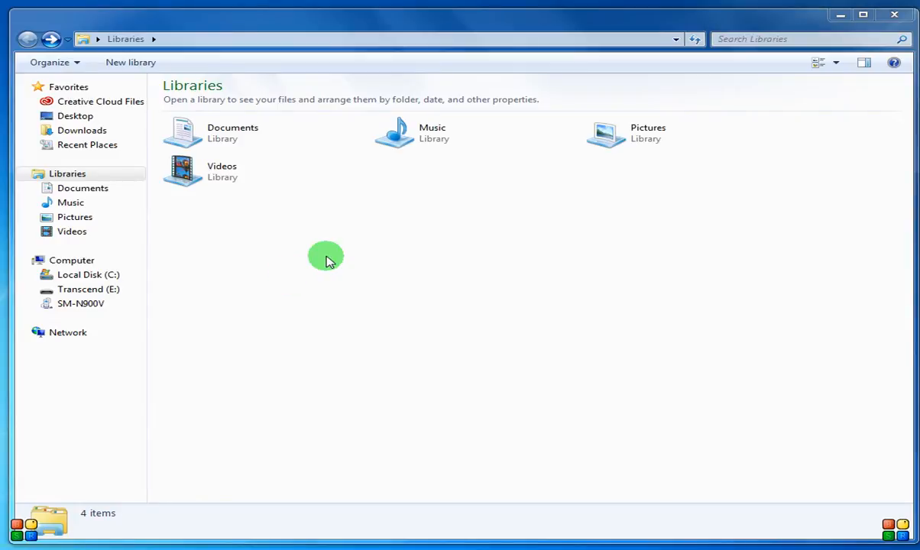
# - Drill down from C:\Program Files through BitSophia and BitVoicer into the Library folder
pyautogui.click(88, 274)
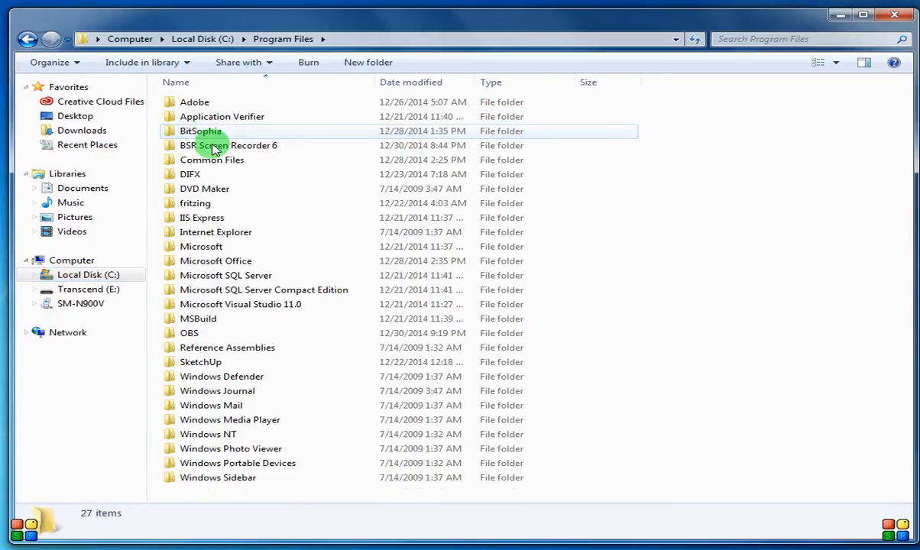
pyautogui.doubleClick(201, 130)
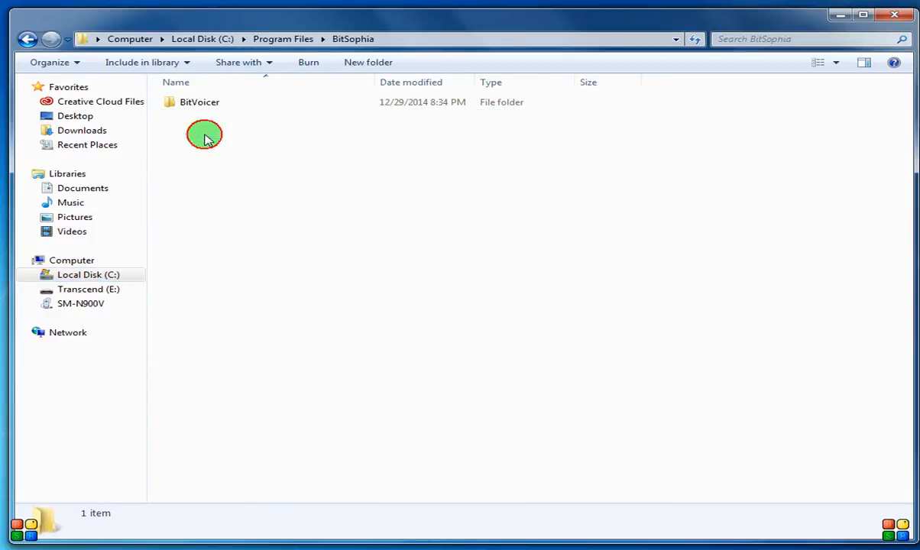
pyautogui.doubleClick(199, 101)
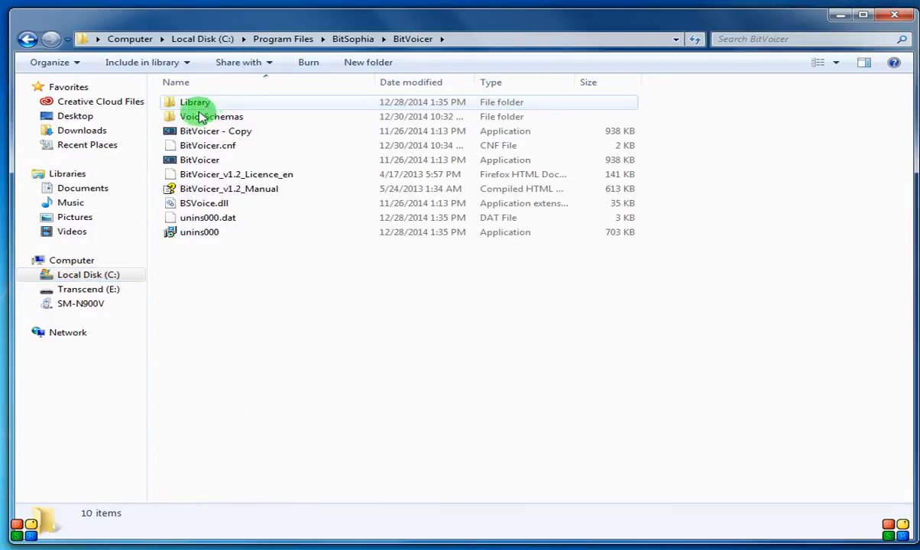
pyautogui.click(194, 102)
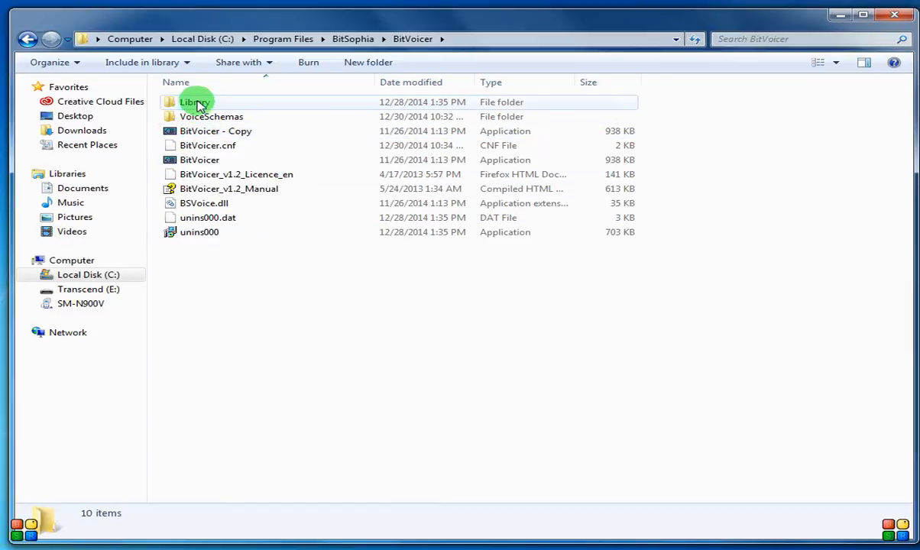
pyautogui.click(195, 101)
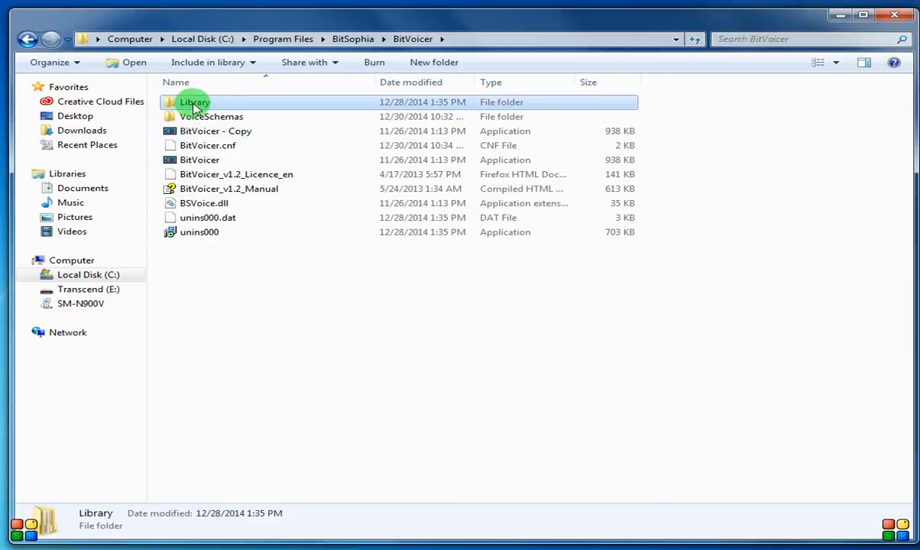
pyautogui.doubleClick(194, 102)
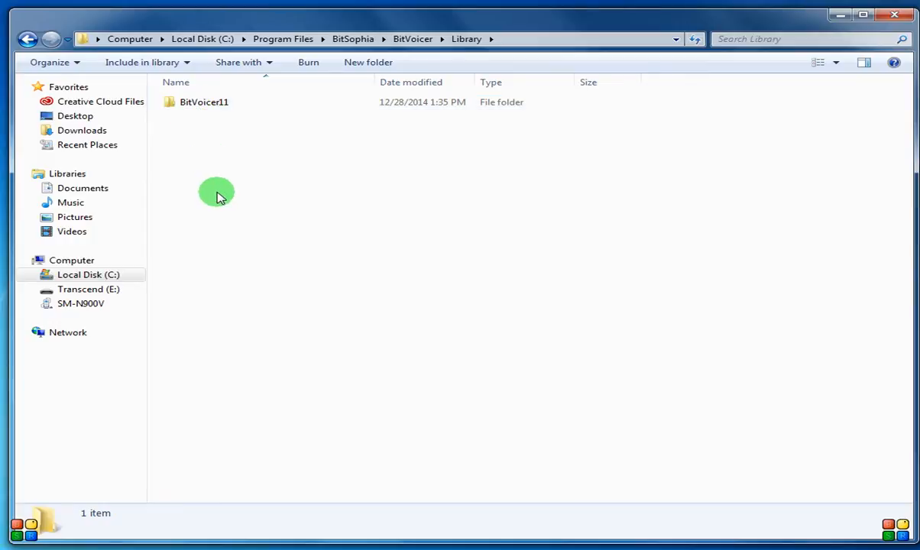
pyautogui.moveTo(347, 123)
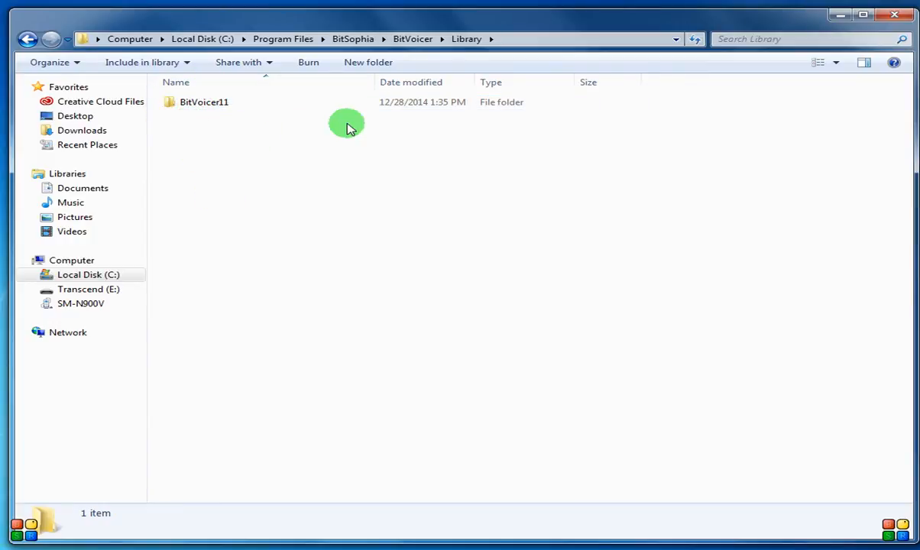
# - Copy the BitVoicer11 folder to the clipboard and leave it selected
pyautogui.click(204, 102)
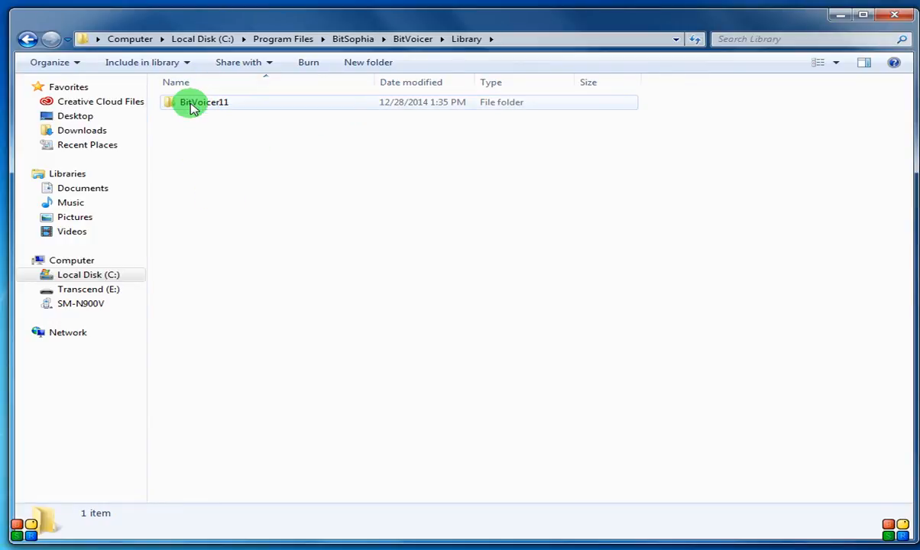
pyautogui.rightClick(203, 102)
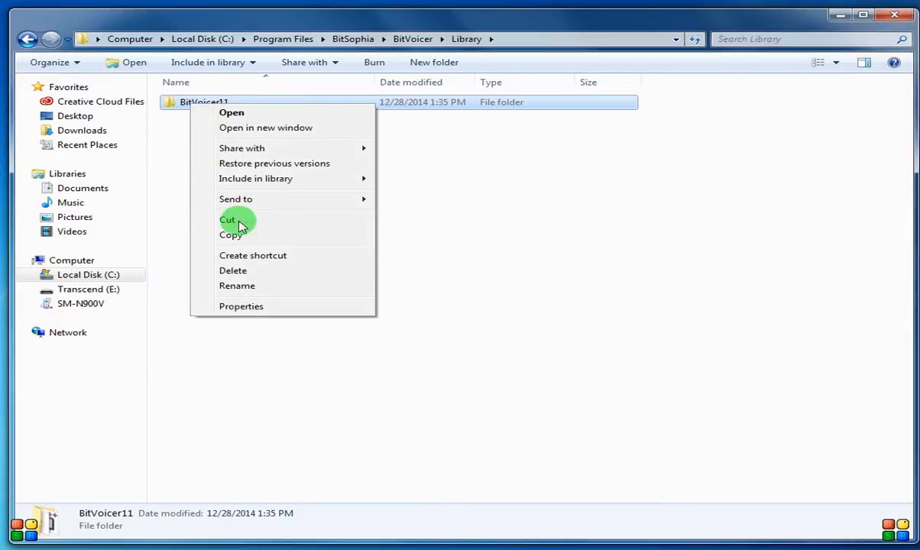
pyautogui.click(227, 219)
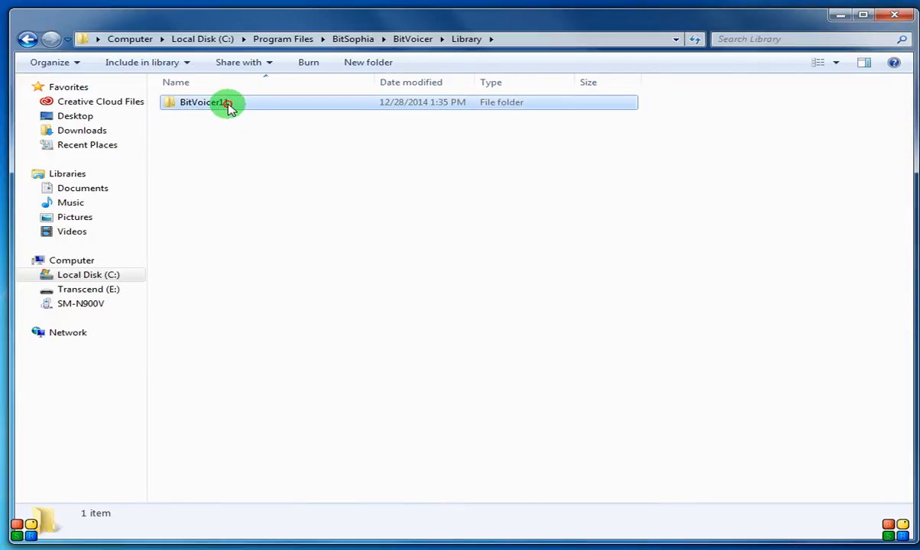
pyautogui.click(203, 101)
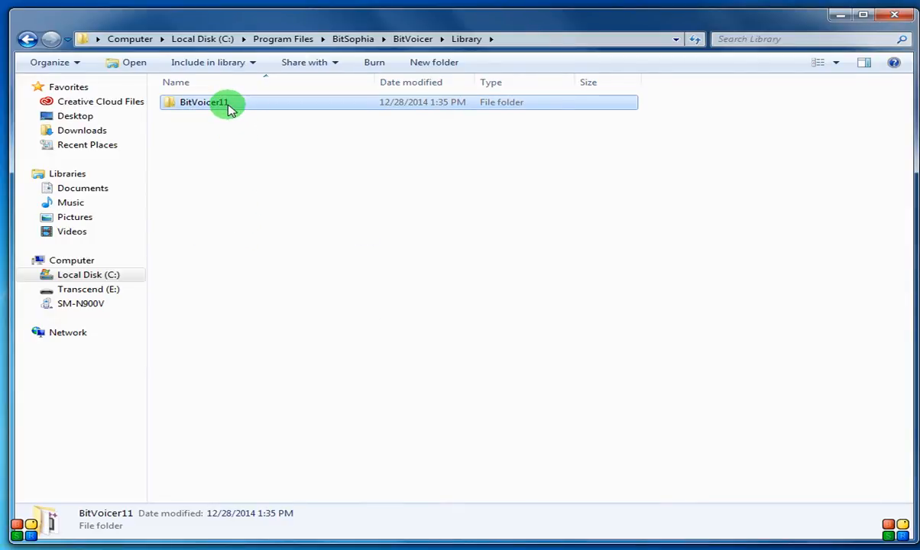
pyautogui.moveTo(219, 132)
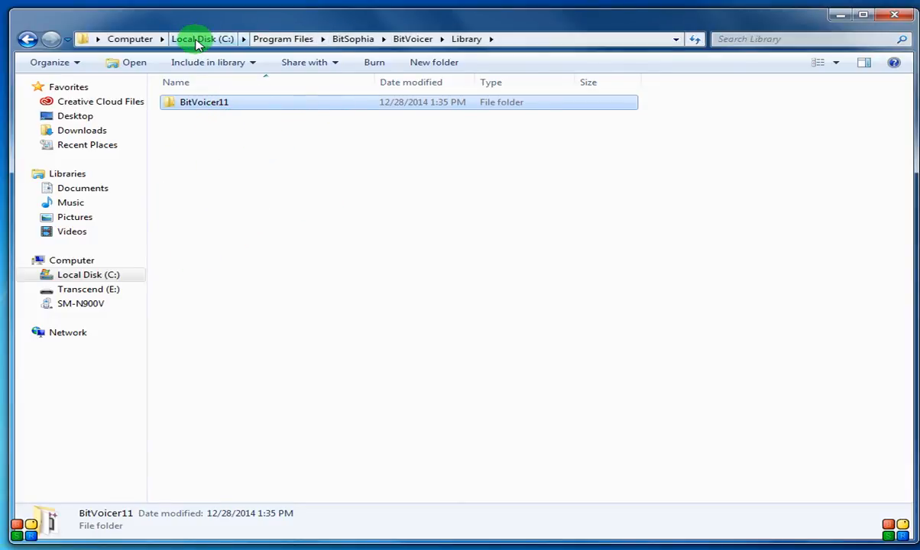
pyautogui.click(201, 39)
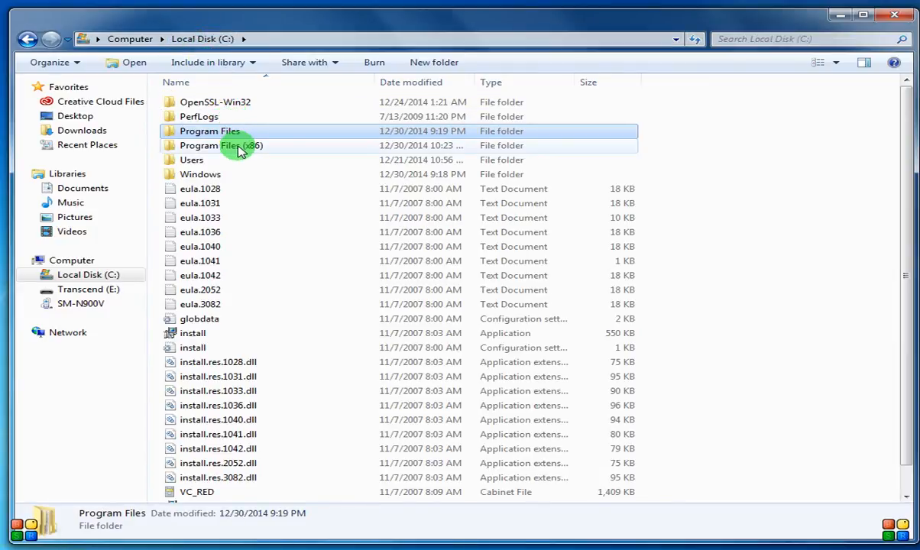
pyautogui.doubleClick(220, 146)
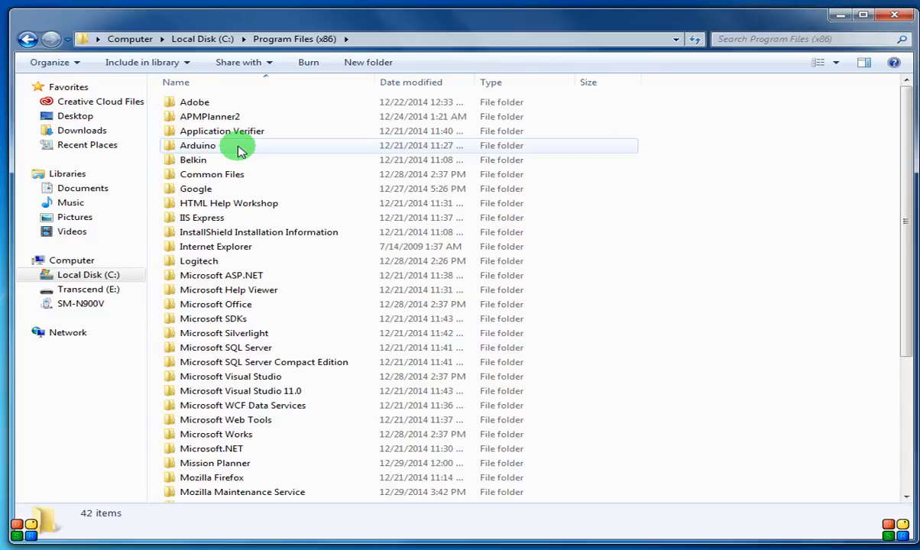
pyautogui.doubleClick(198, 145)
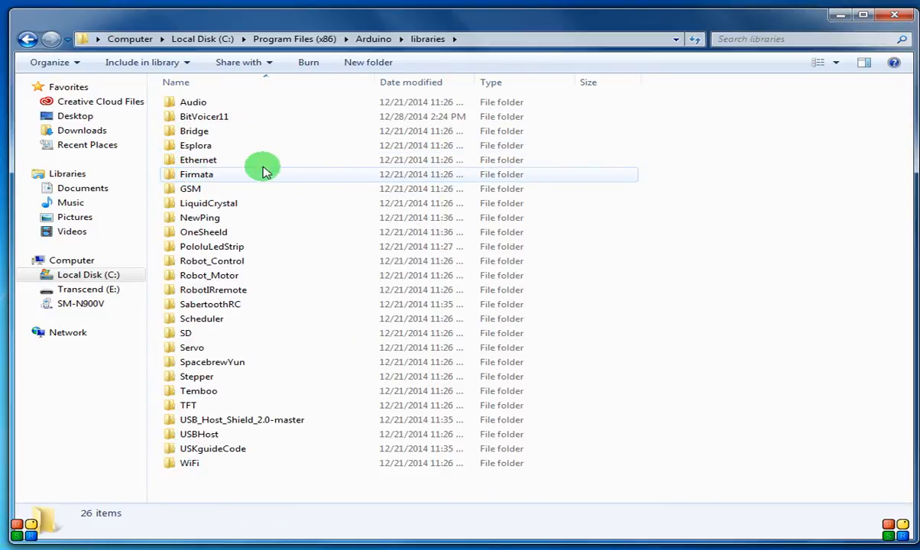
pyautogui.moveTo(245, 489)
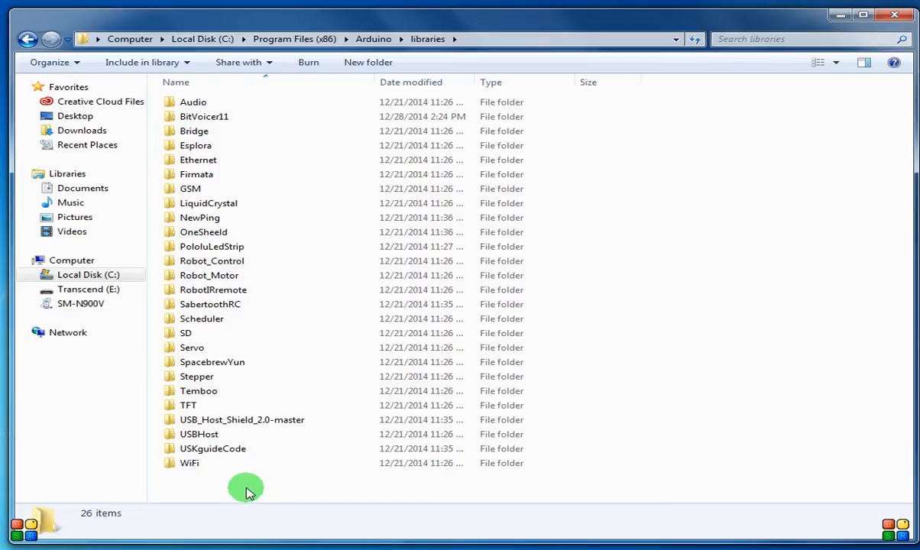
pyautogui.rightClick(246, 492)
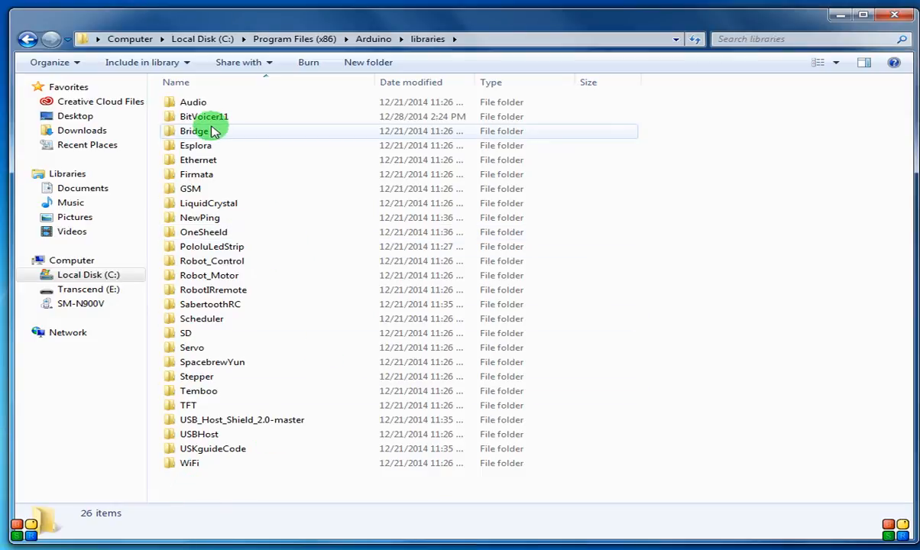
pyautogui.click(204, 116)
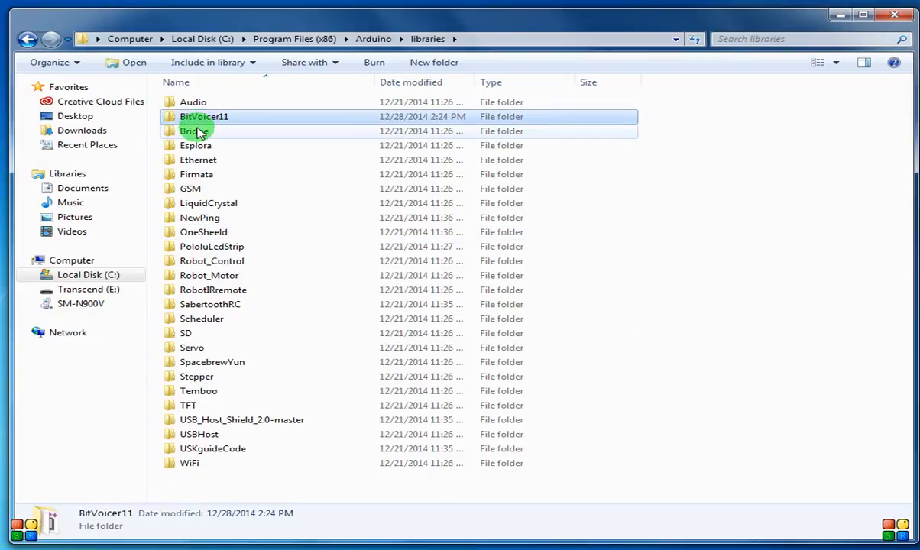
# - Add a new folder named 'examples' inside the BitVoicer11 library folder
pyautogui.doubleClick(204, 116)
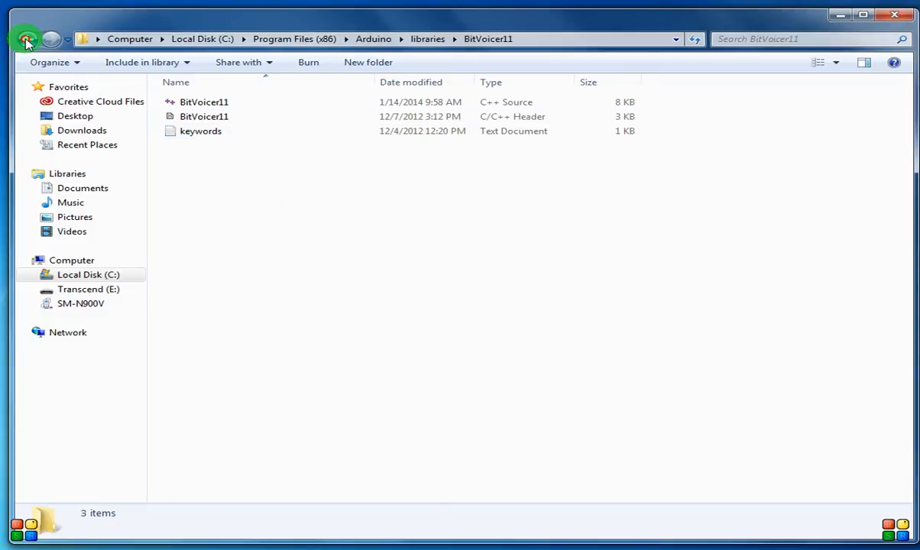
pyautogui.click(27, 39)
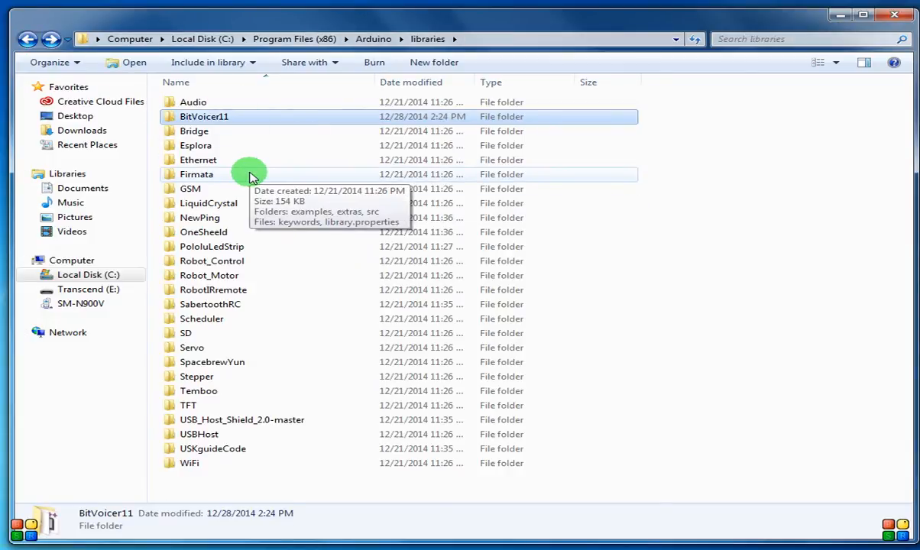
pyautogui.moveTo(249, 173)
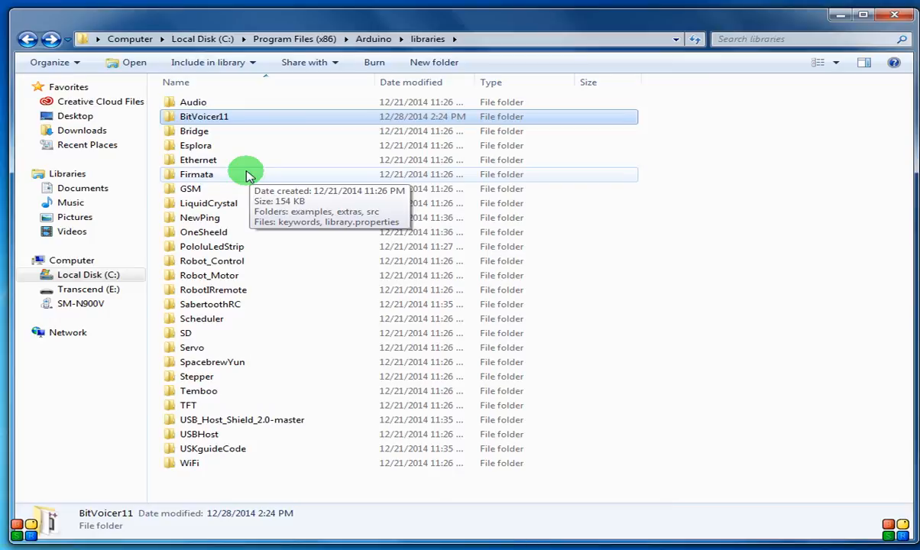
pyautogui.moveTo(218, 117)
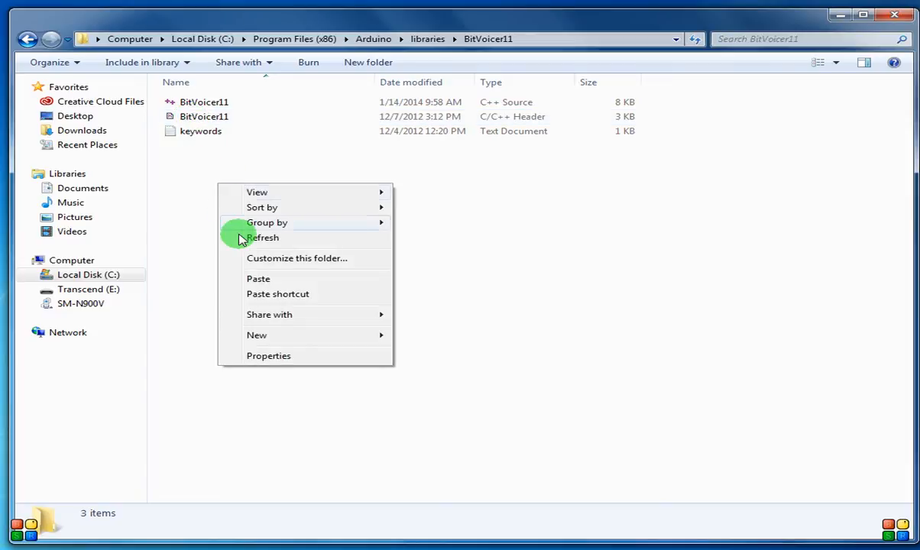
pyautogui.moveTo(257, 334)
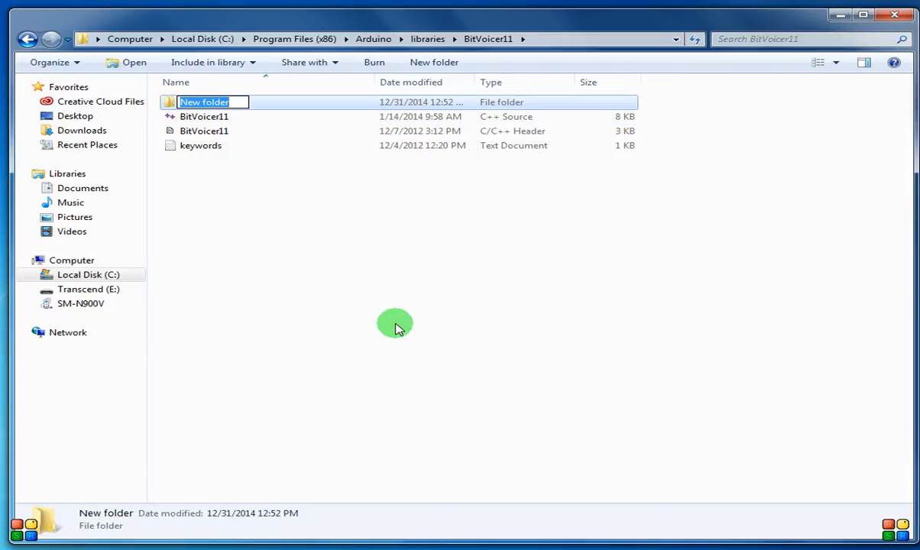
pyautogui.write('samples')
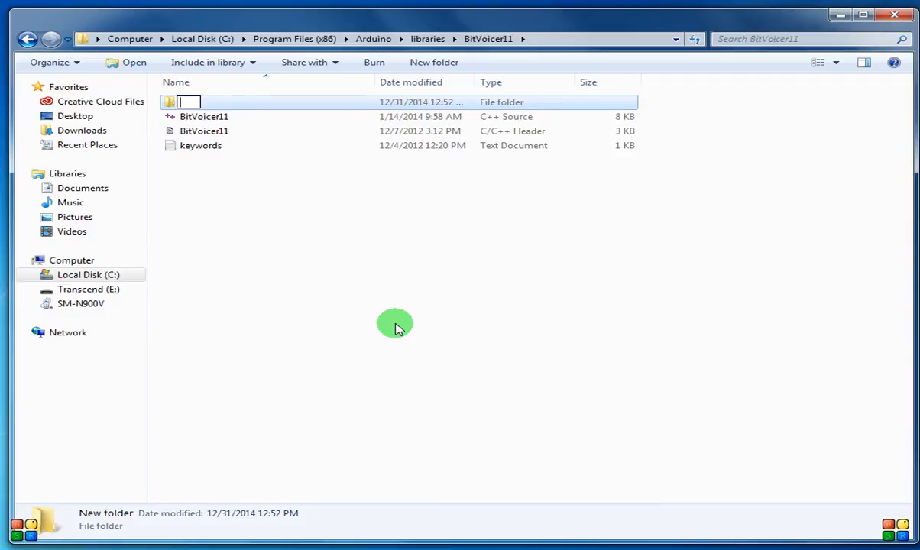
pyautogui.write('examples')
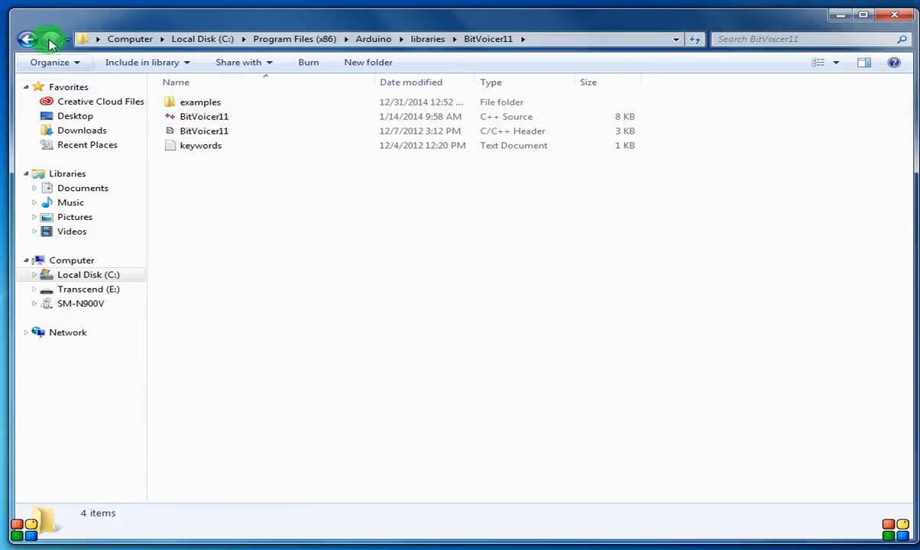
pyautogui.click(28, 39)
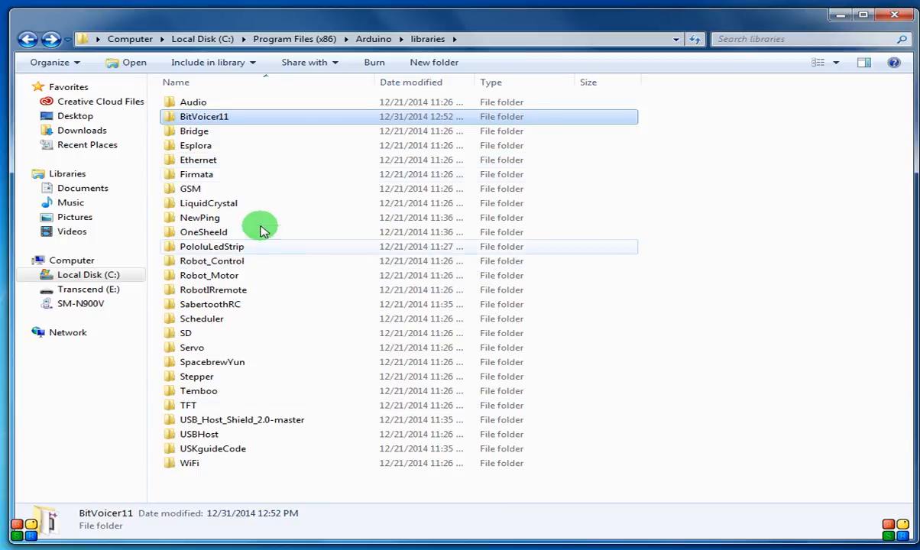
pyautogui.doubleClick(194, 130)
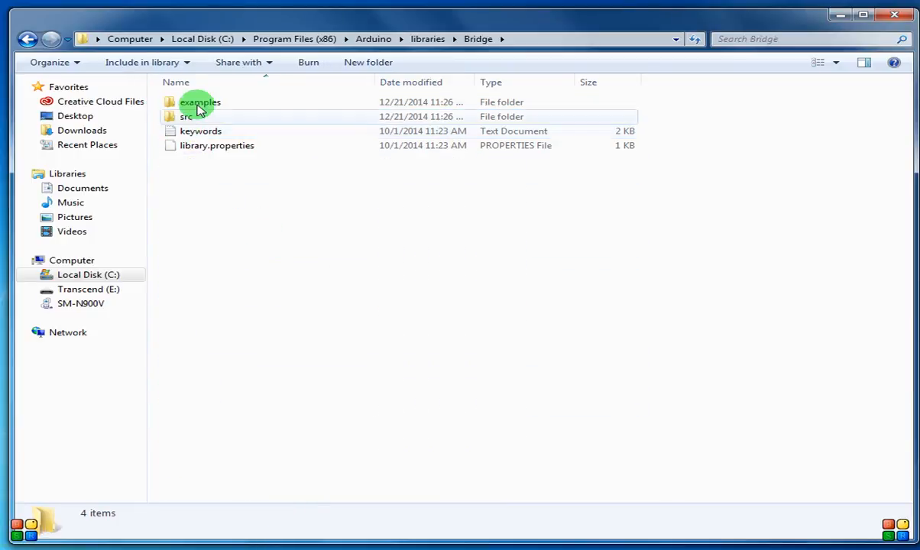
pyautogui.click(28, 39)
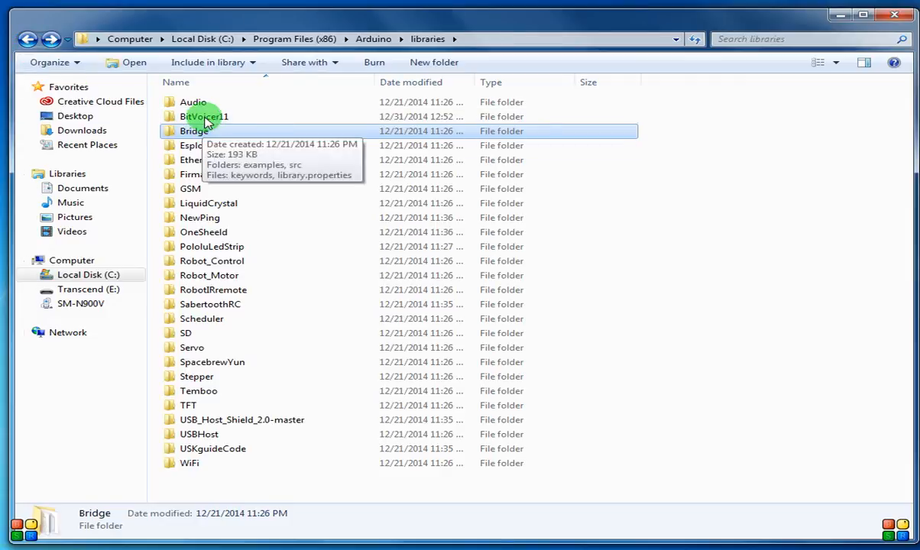
pyautogui.doubleClick(205, 116)
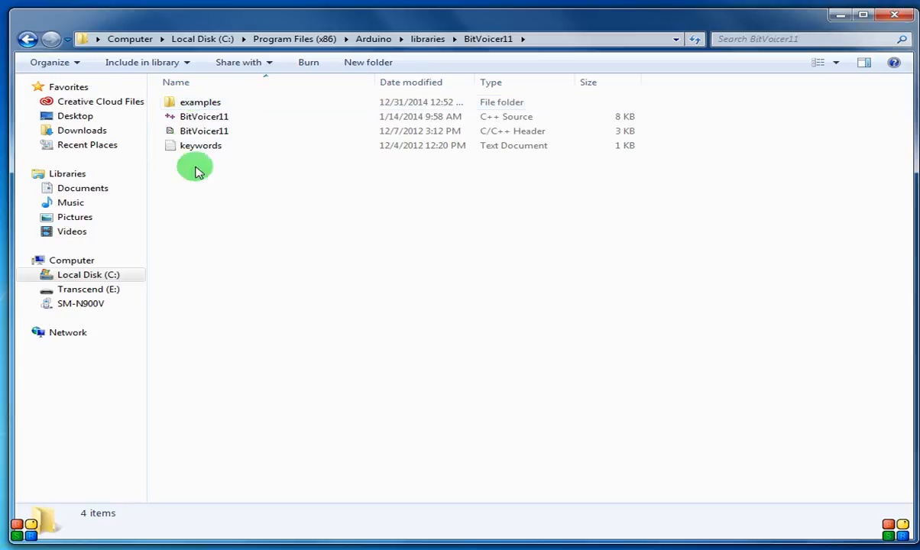
pyautogui.click(204, 131)
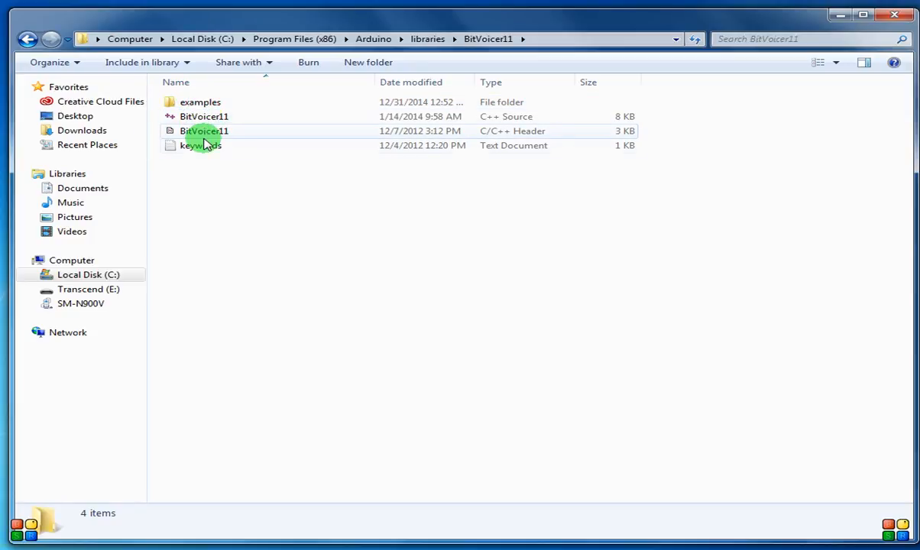
pyautogui.click(201, 102)
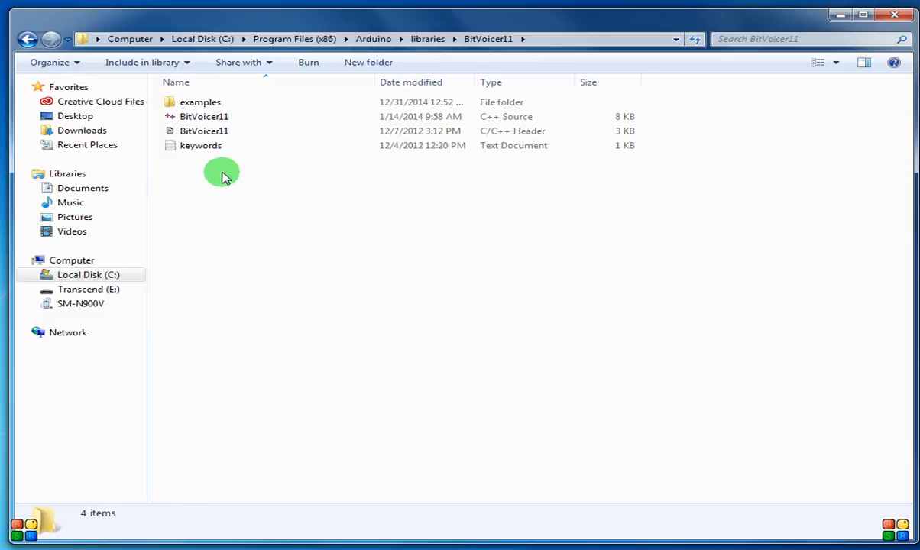
# - Go back from libraries through Program Files (x86) to the Computer drives view
pyautogui.click(29, 39)
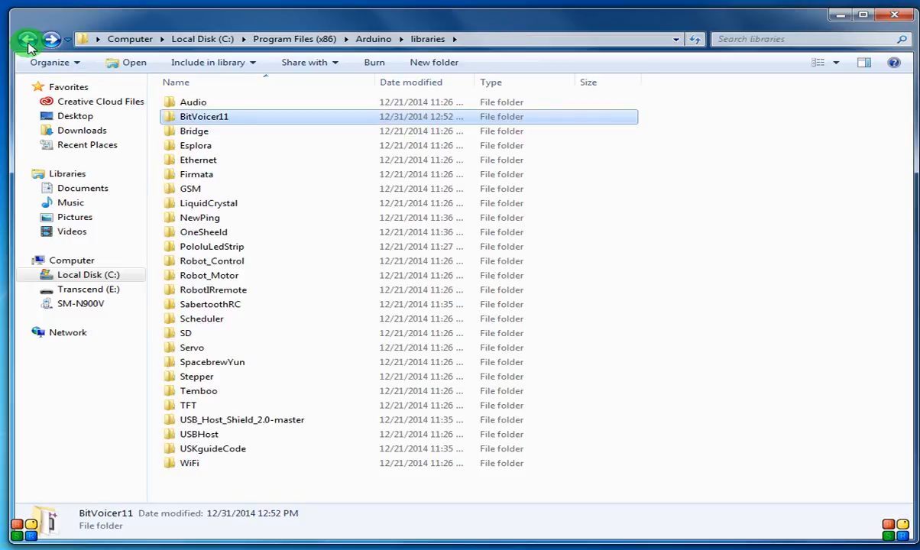
pyautogui.click(29, 39)
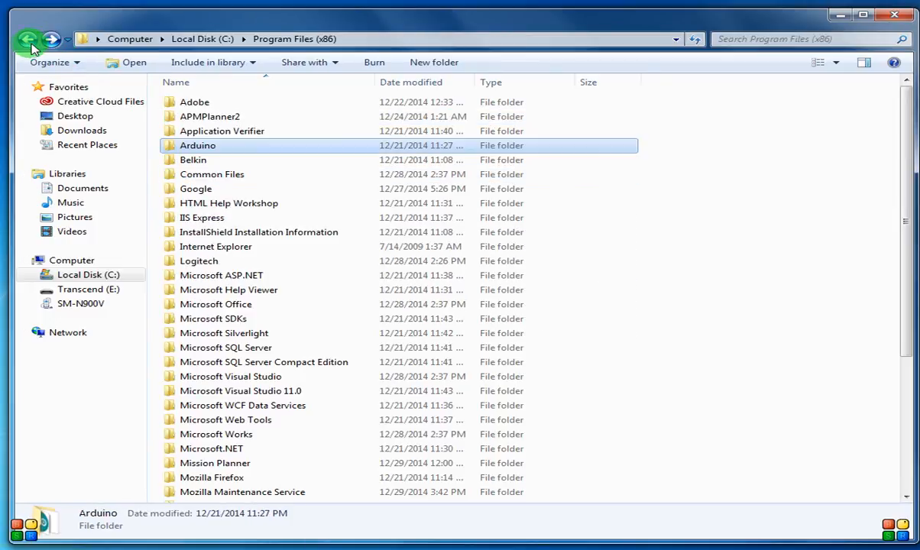
pyautogui.click(28, 39)
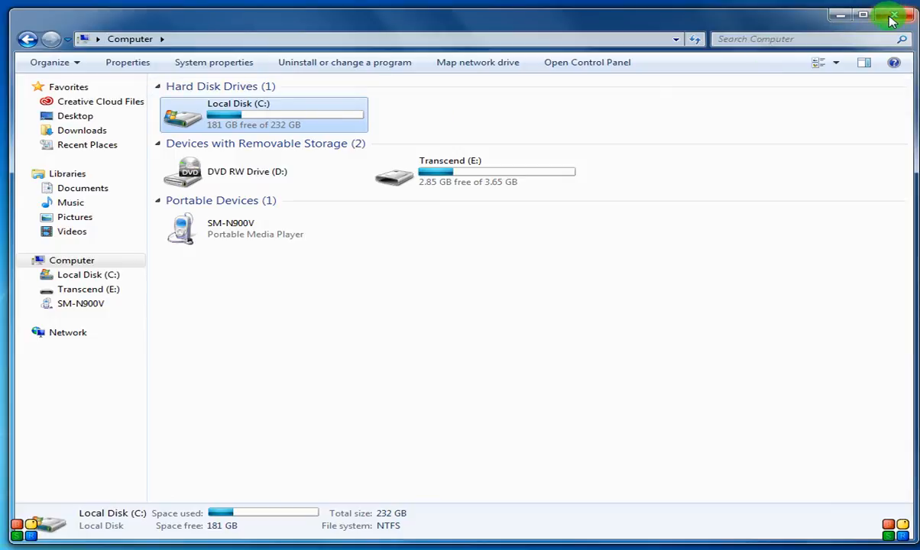